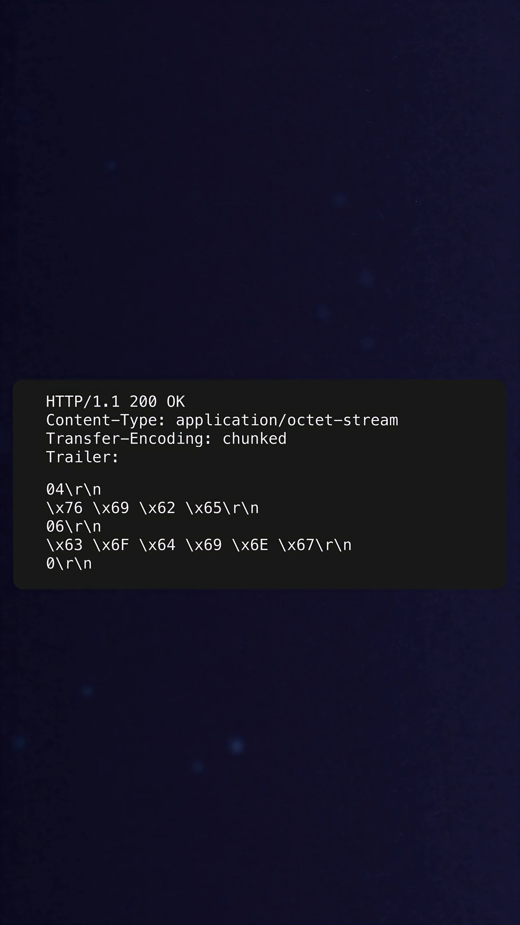
{"action": "type", "text": "Expires, Checksum,"}
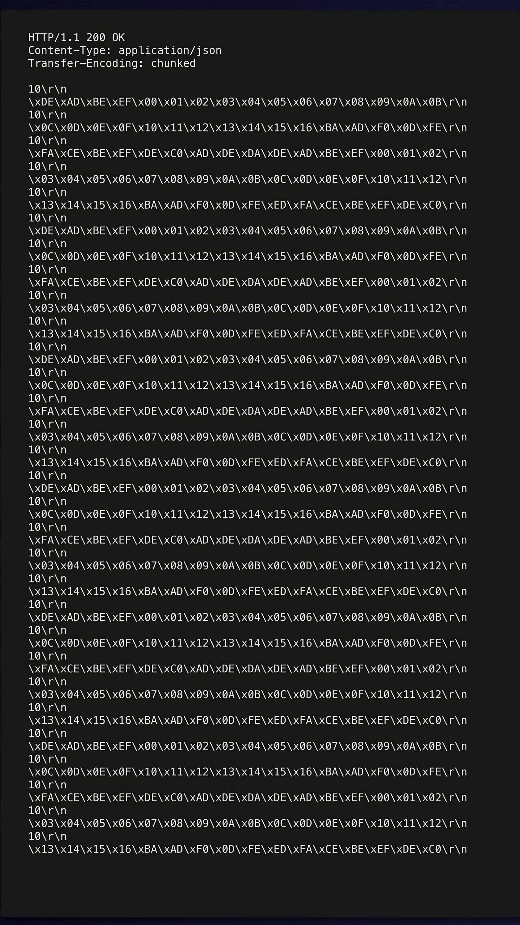
{"action": "scroll", "scroll_direction": "down", "scroll_amount": 3}
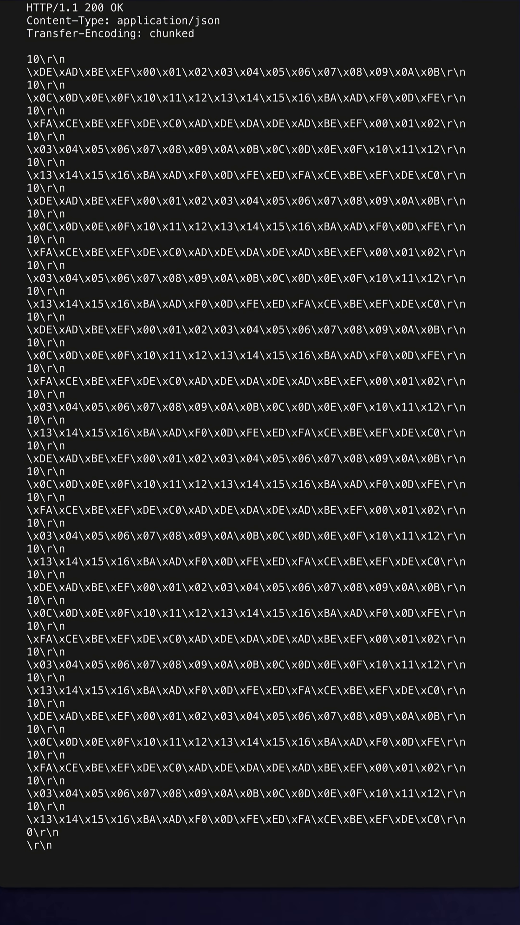